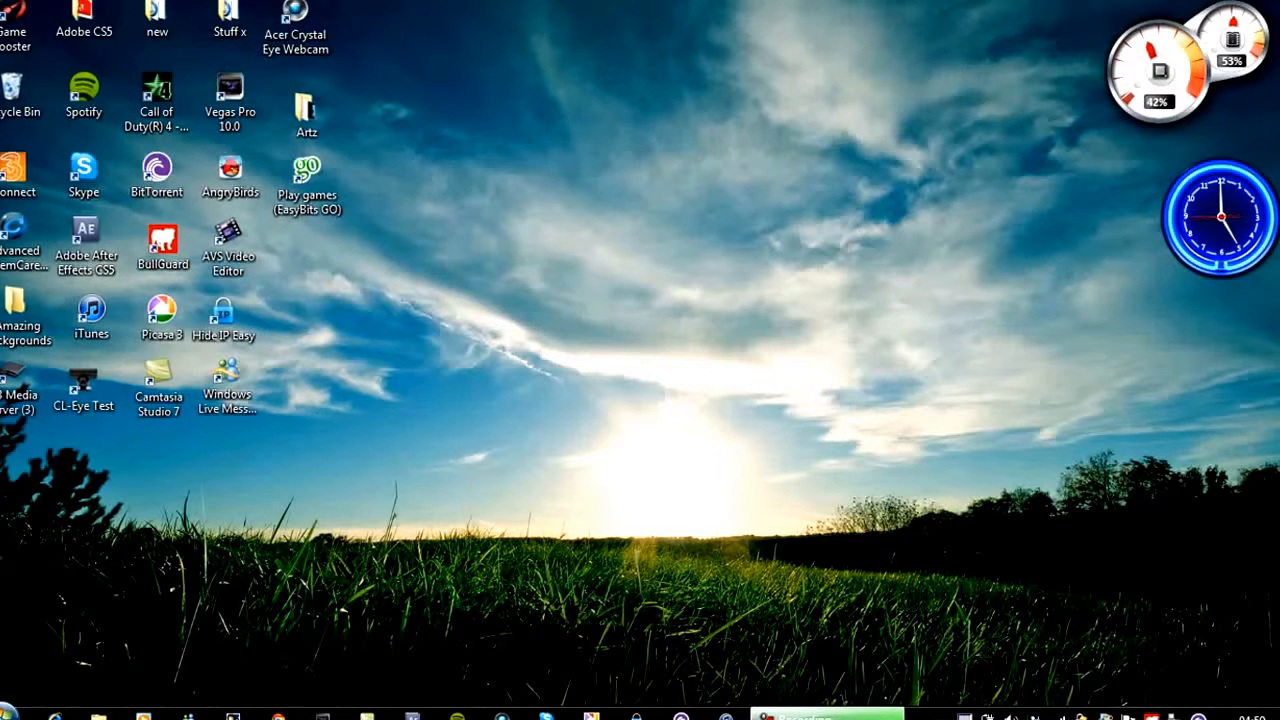
{"action": "mouse_move", "coordinate": [896, 624]}
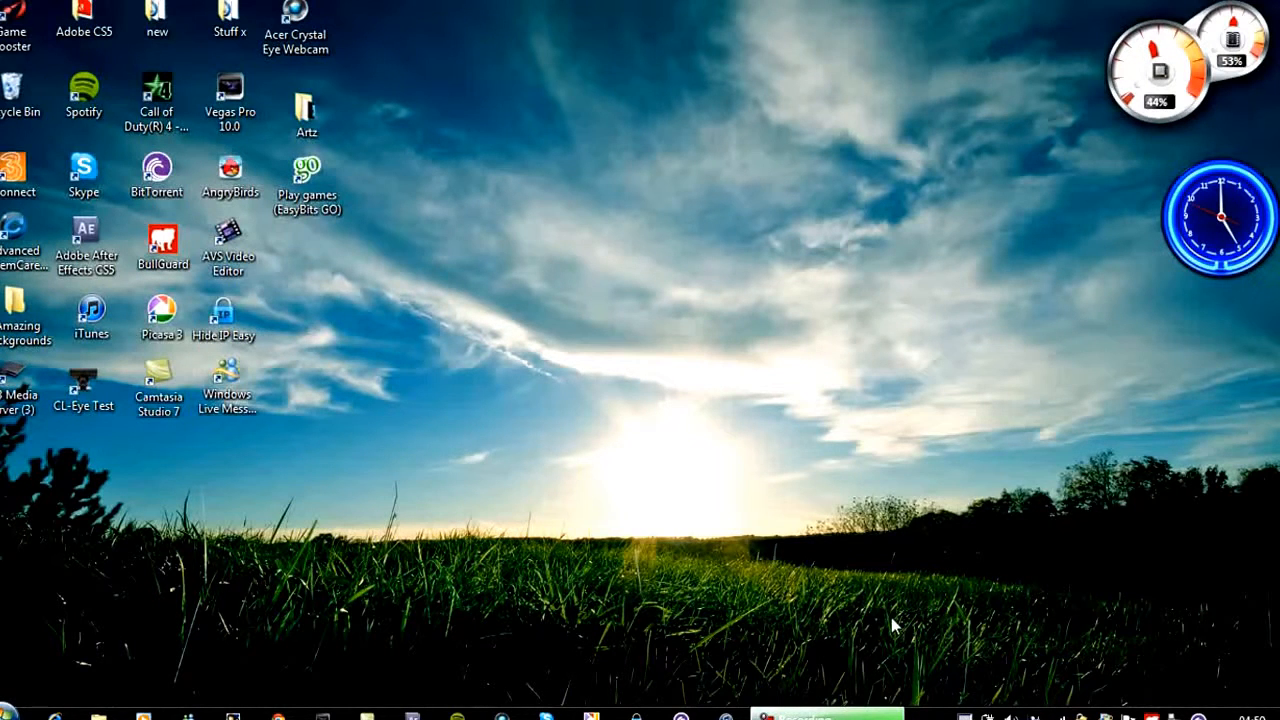
{"action": "mouse_move", "coordinate": [1010, 676]}
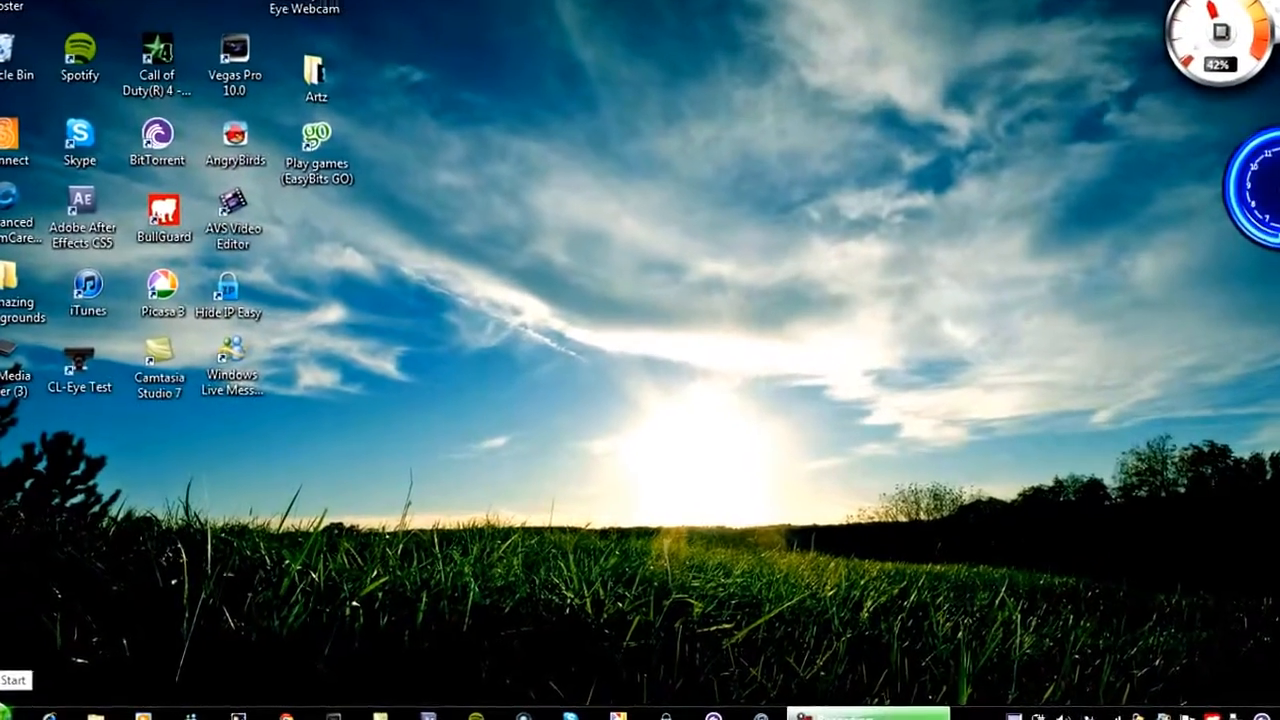
Search the Start menu for 'devic' to launch Device Manager.
{"action": "left_click", "coordinate": [12, 680]}
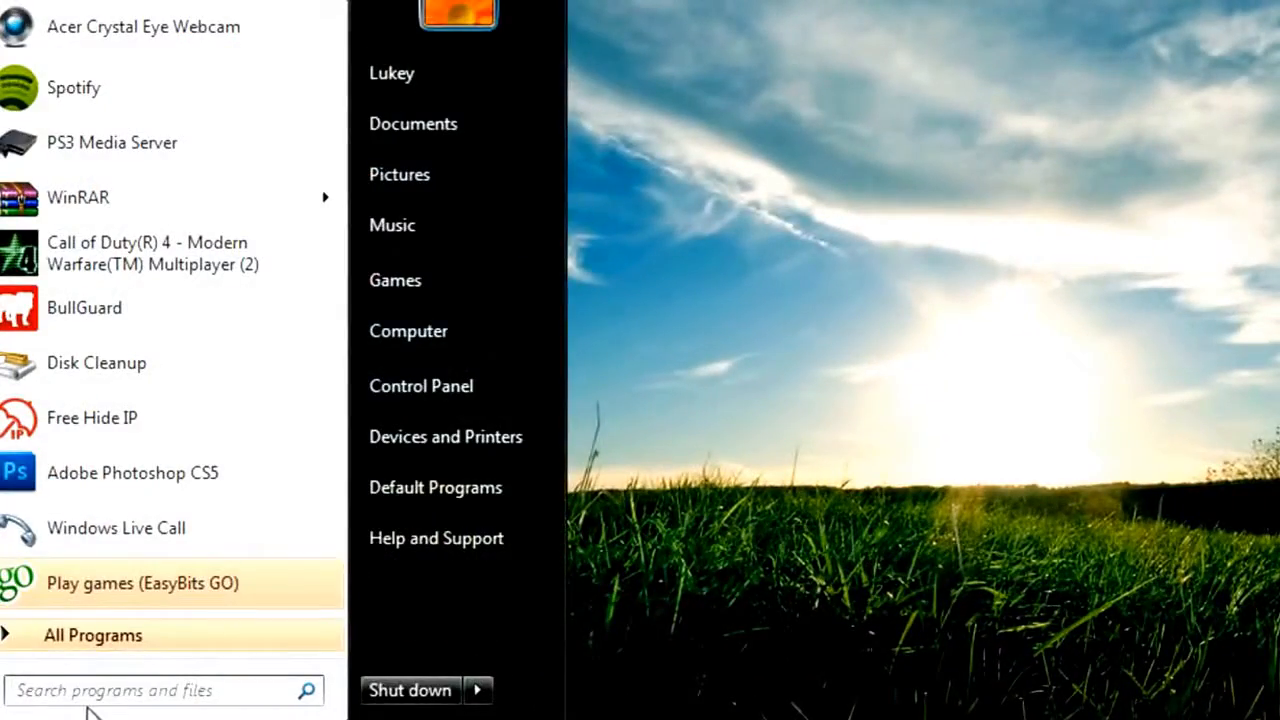
{"action": "type", "text": "devic"}
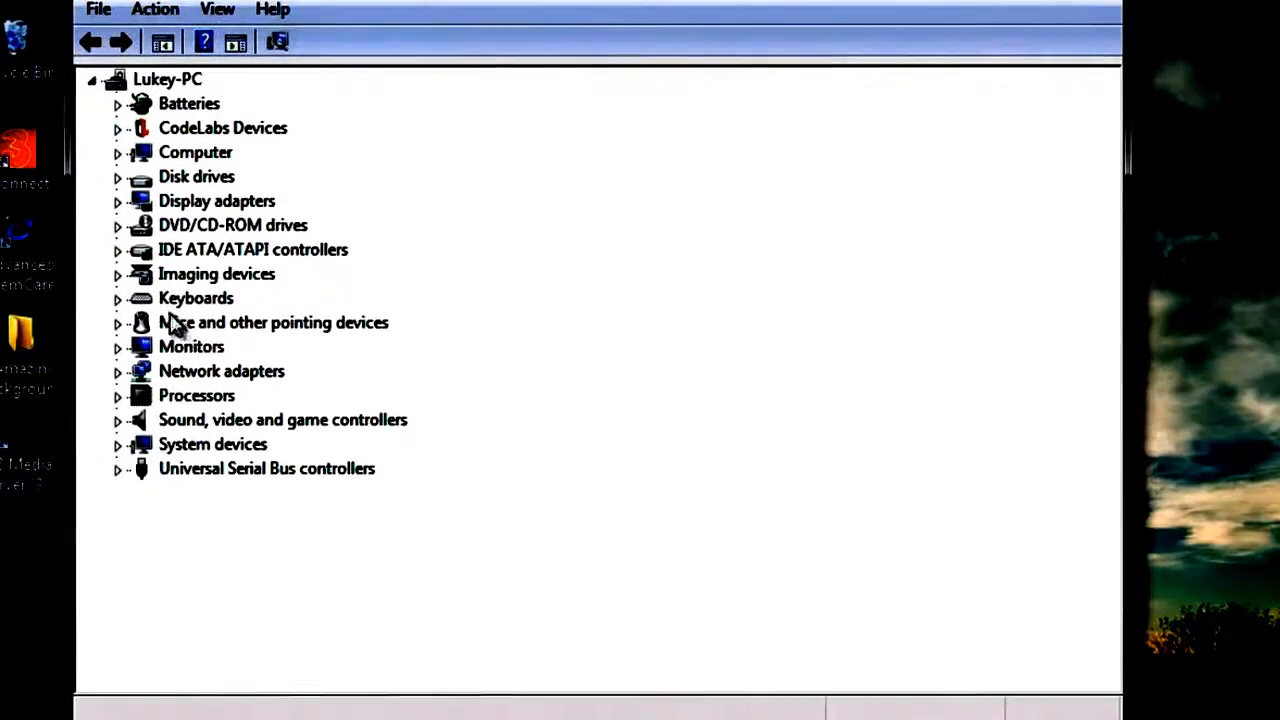
{"action": "mouse_move", "coordinate": [184, 364]}
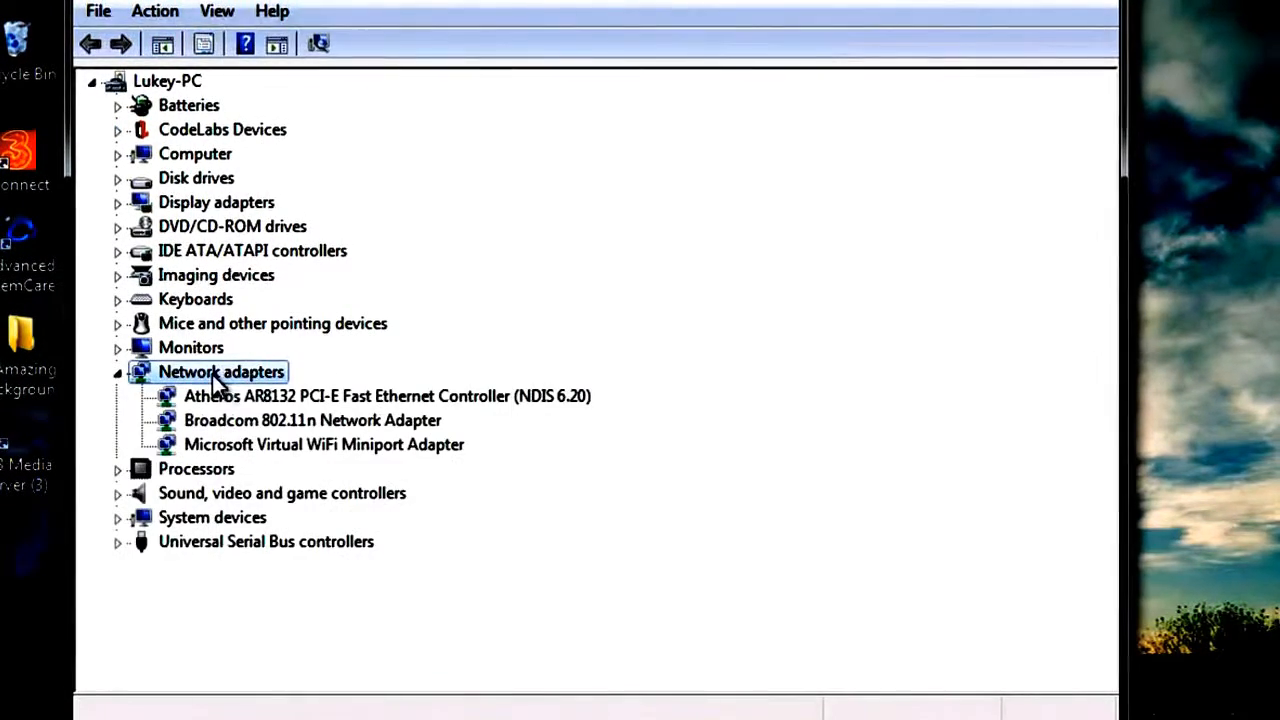
Select the Atheros AR8132 PCI-E Fast Ethernet Controller under Network adapters.
{"action": "left_click", "coordinate": [388, 396]}
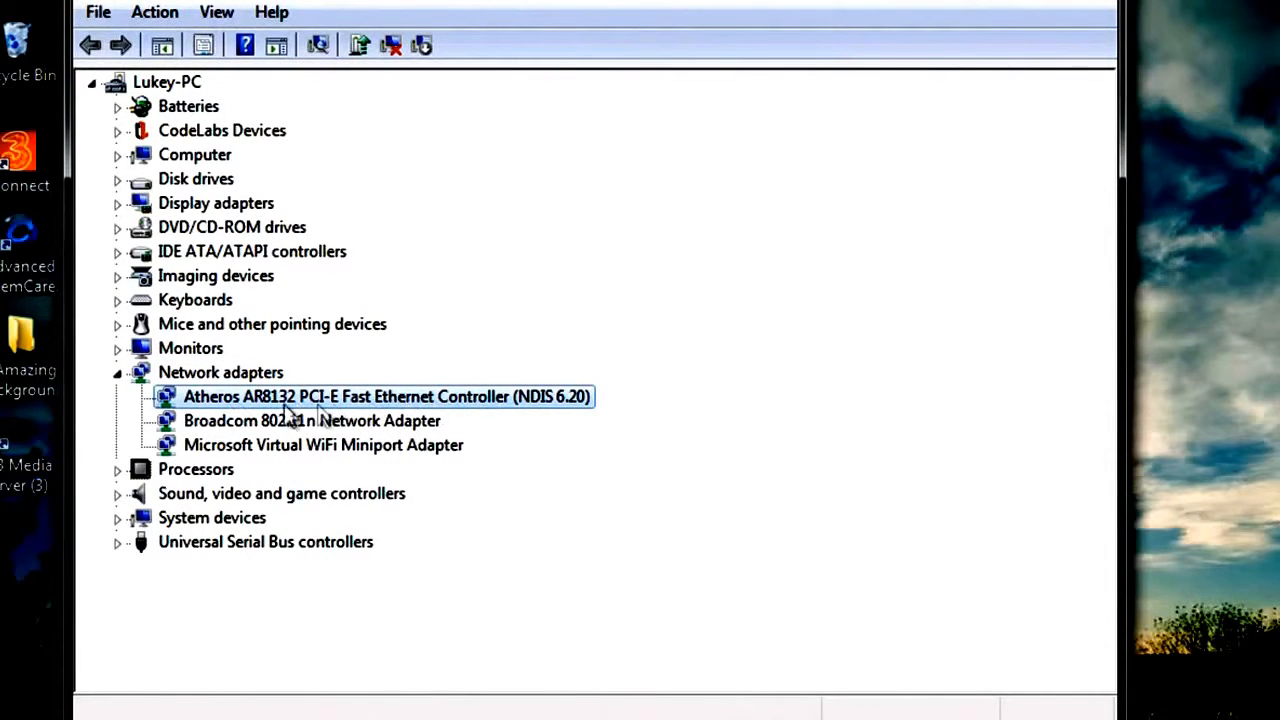
{"action": "mouse_move", "coordinate": [450, 410]}
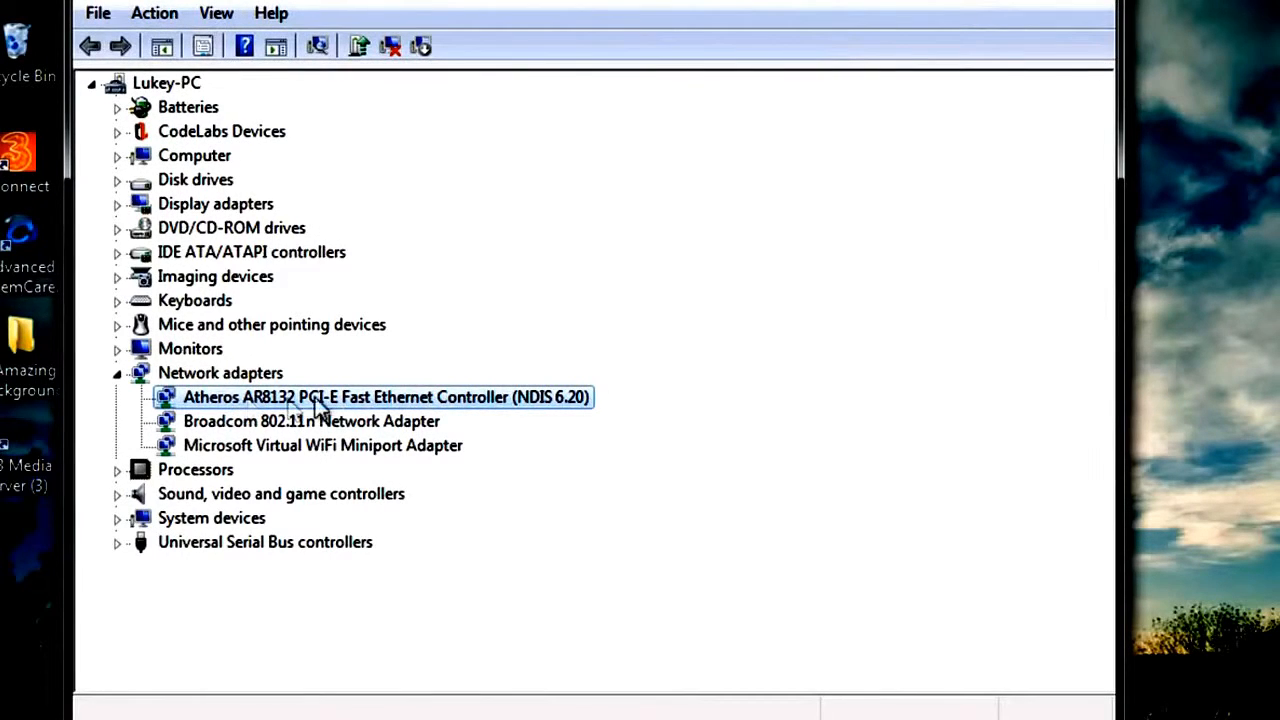
Uninstall the Atheros AR8132 controller and confirm the device removal.
{"action": "right_click", "coordinate": [384, 396]}
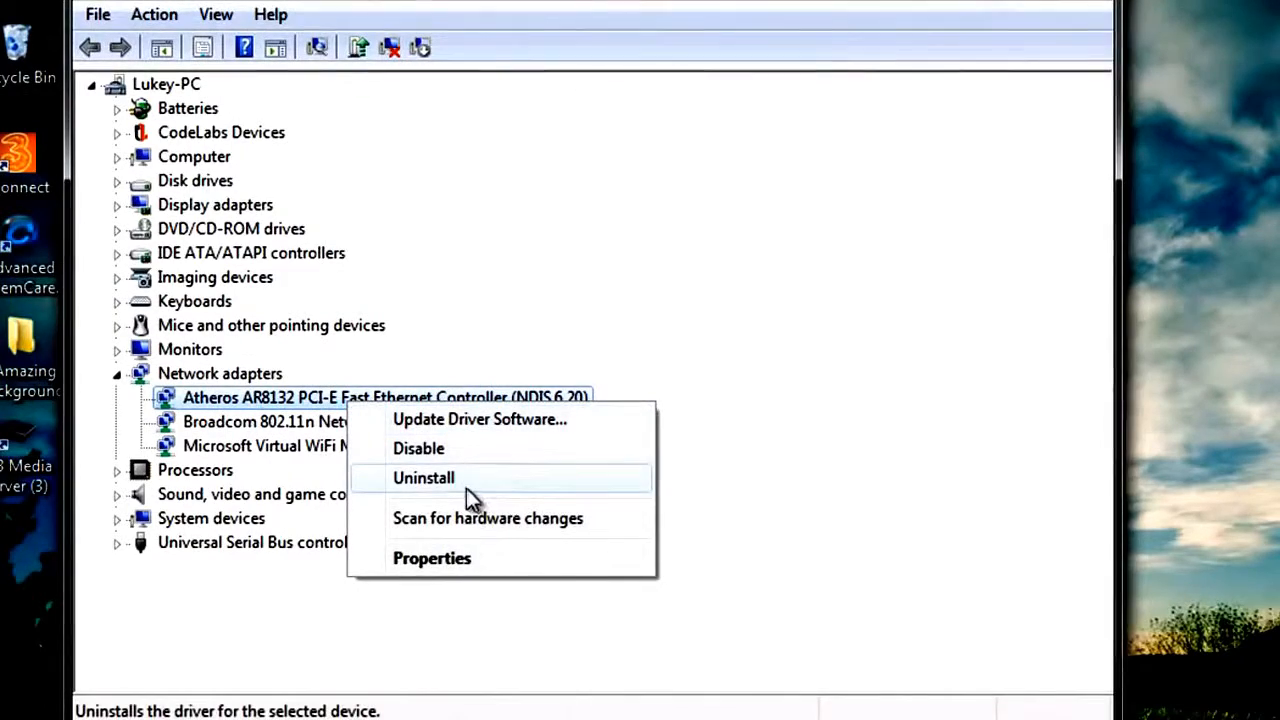
{"action": "left_click", "coordinate": [424, 476]}
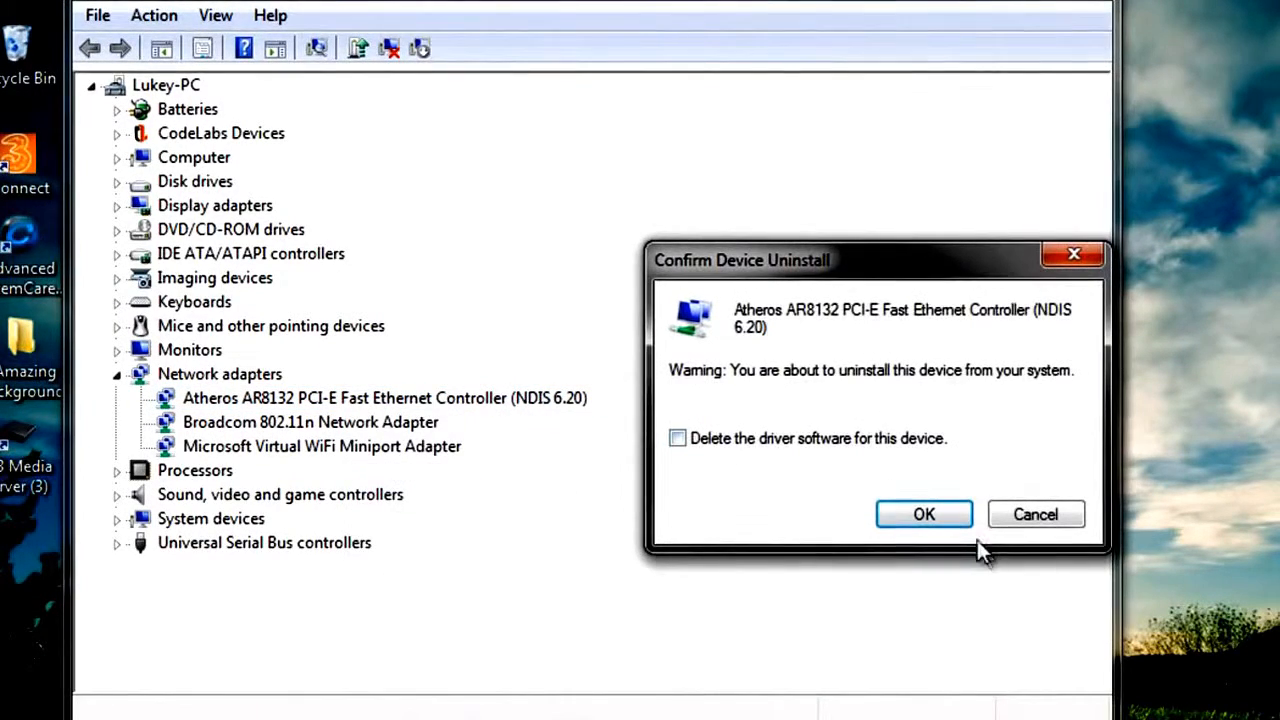
{"action": "left_click", "coordinate": [924, 514]}
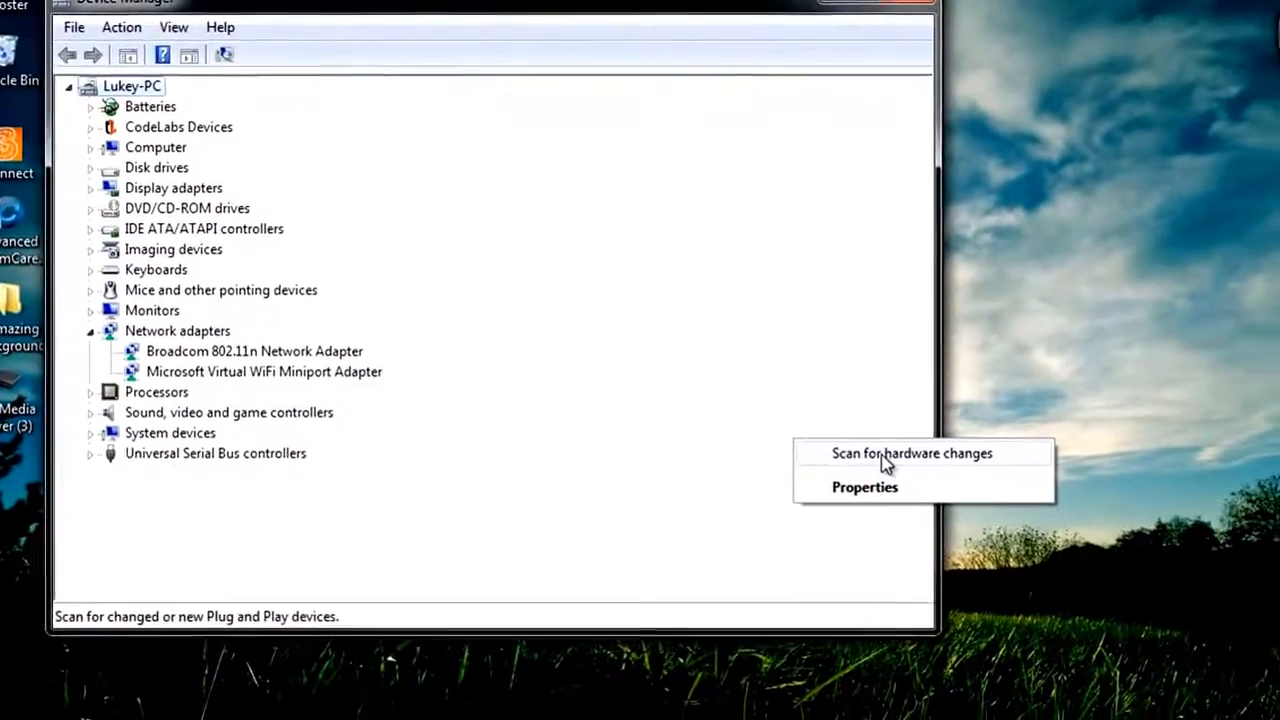
Scan for hardware changes so the Atheros adapter reinstalls, then dismiss the driver notification.
{"action": "left_click", "coordinate": [912, 452]}
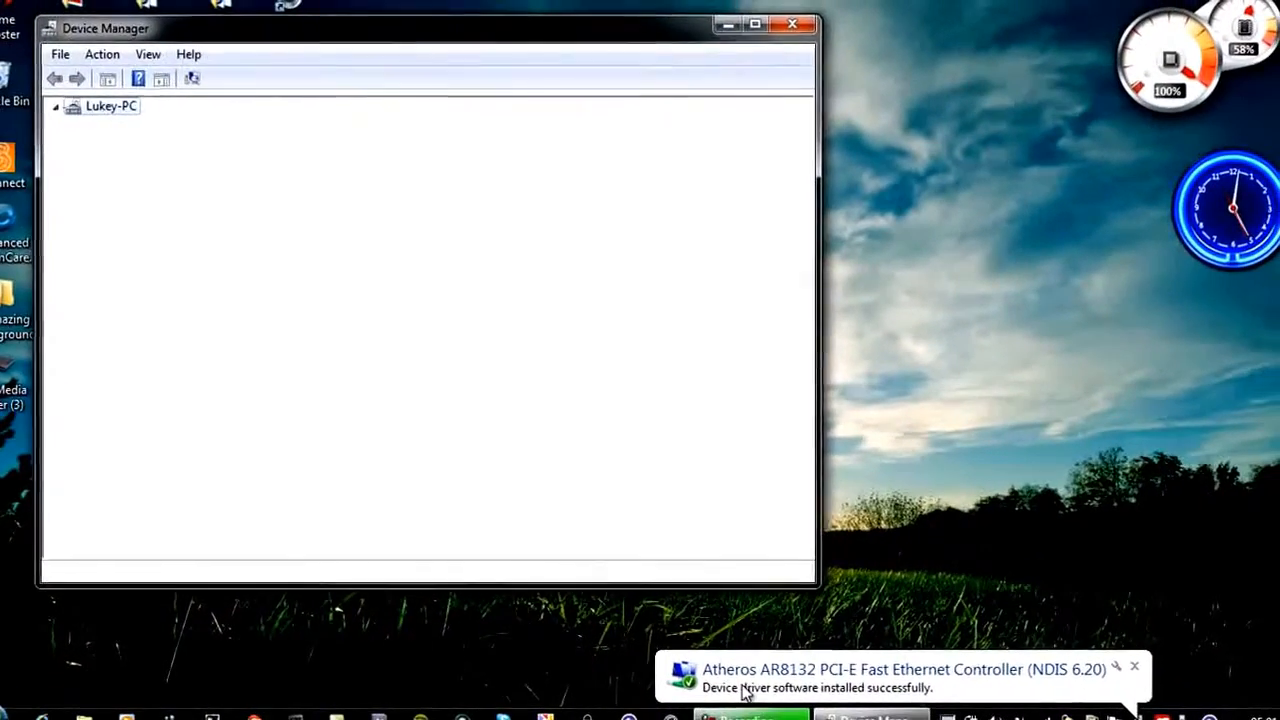
{"action": "left_click", "coordinate": [56, 106]}
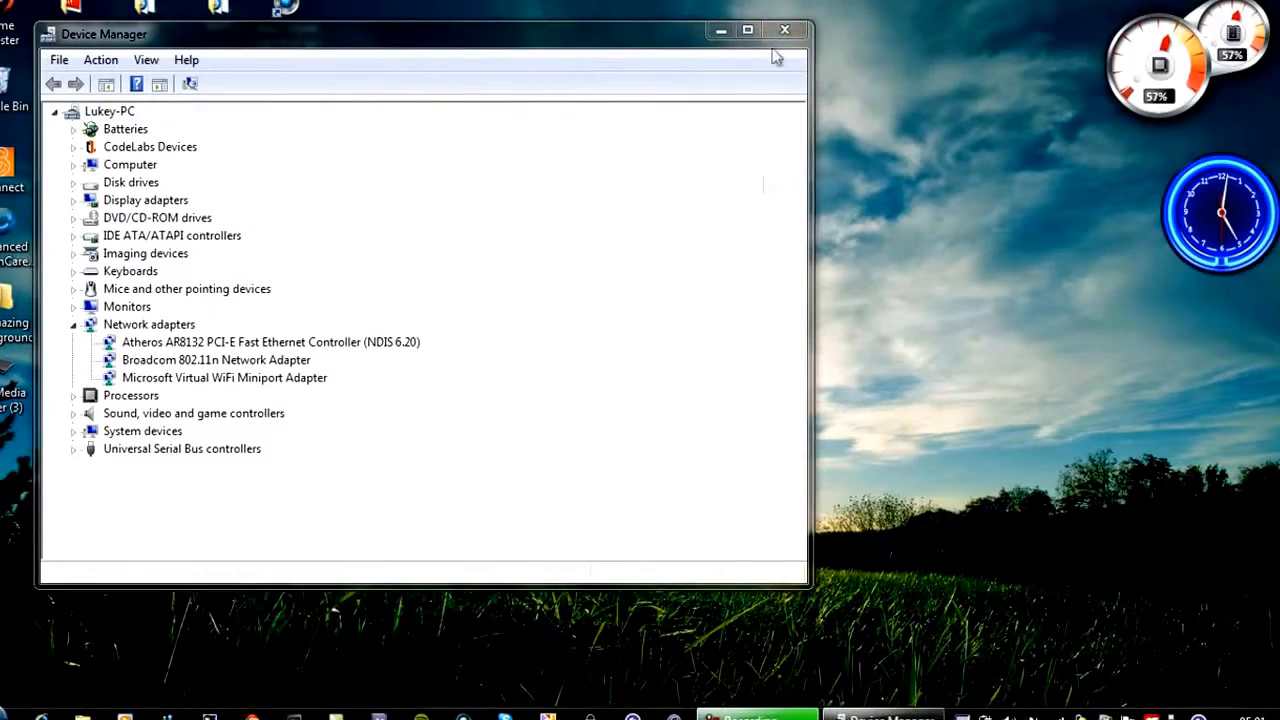
Close Device Manager, returning to the Windows desktop.
{"action": "left_click", "coordinate": [784, 30]}
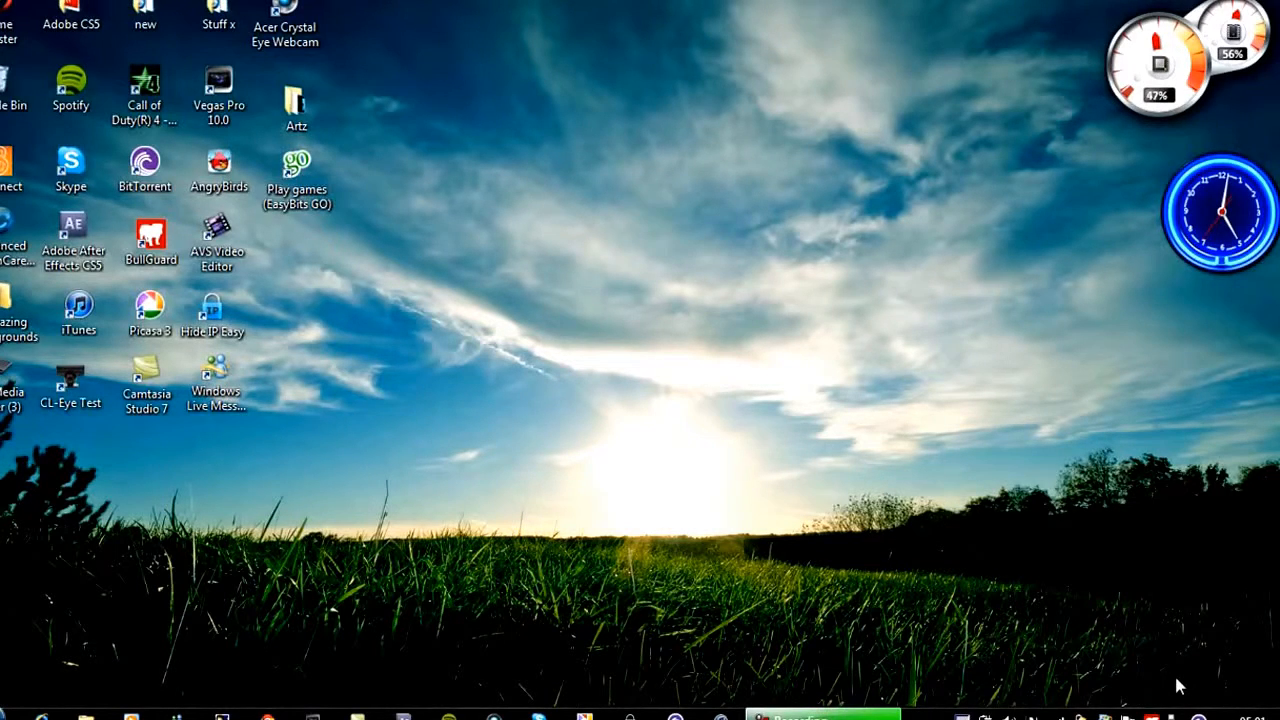
{"action": "mouse_move", "coordinate": [1170, 680]}
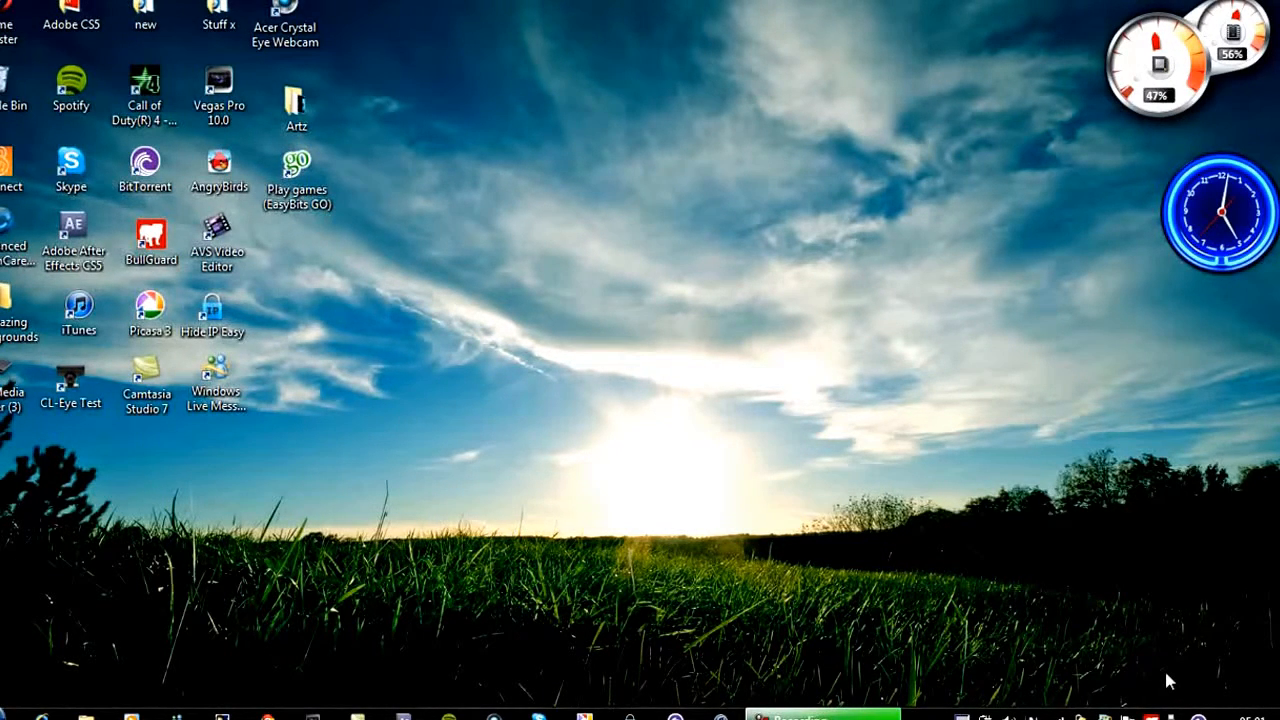